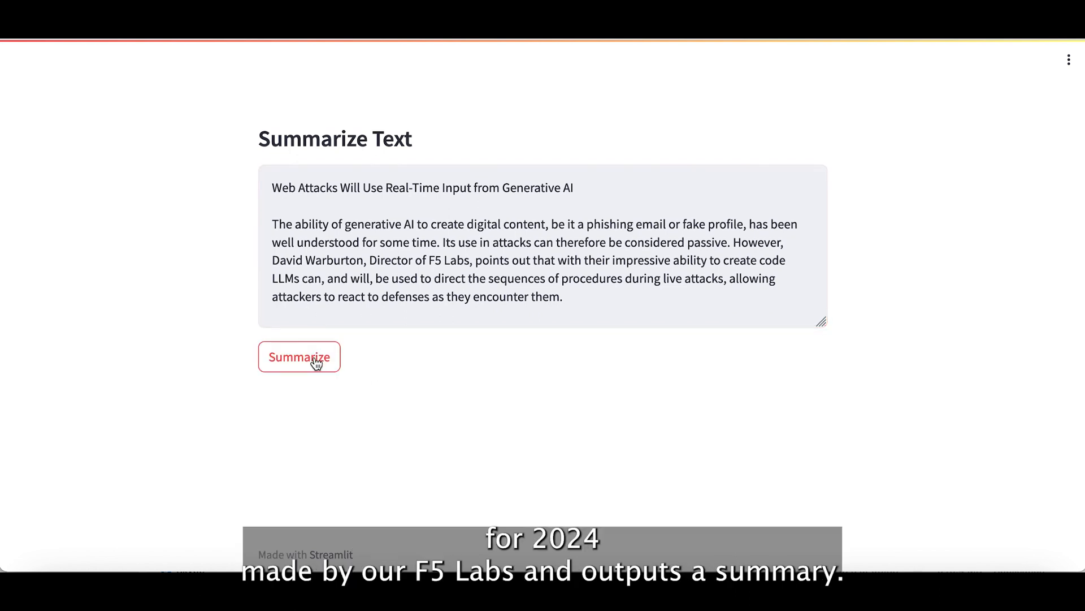
# Summarize the pasted web-attacks article in the Summarize Text app.
pyautogui.click(299, 356)
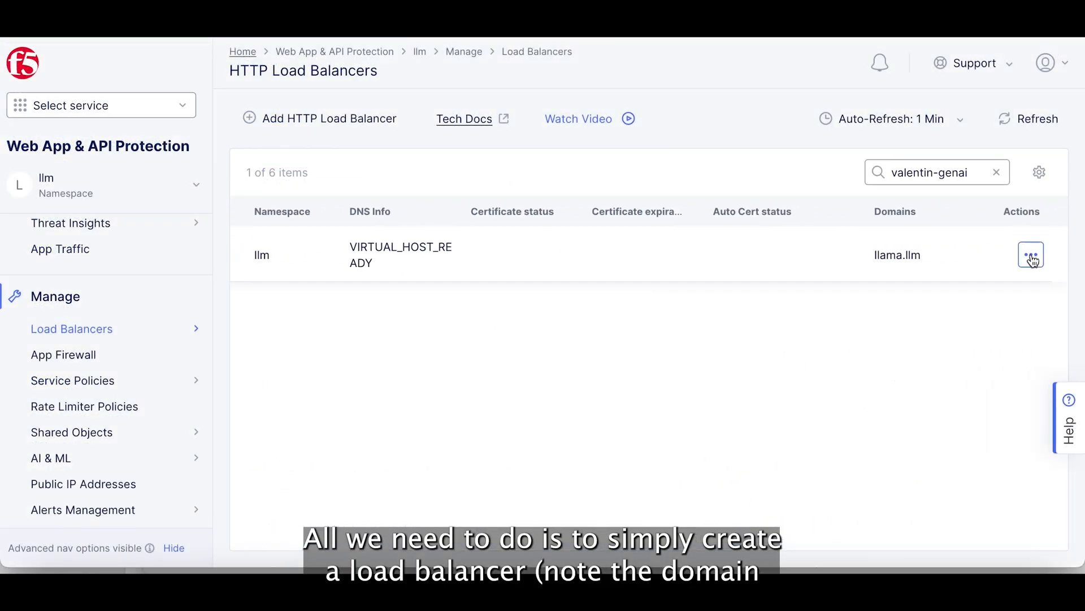
# View the valentin-genai-gke-llm load balancer configuration with domain llama.llm on HTTP port 80.
pyautogui.click(1031, 255)
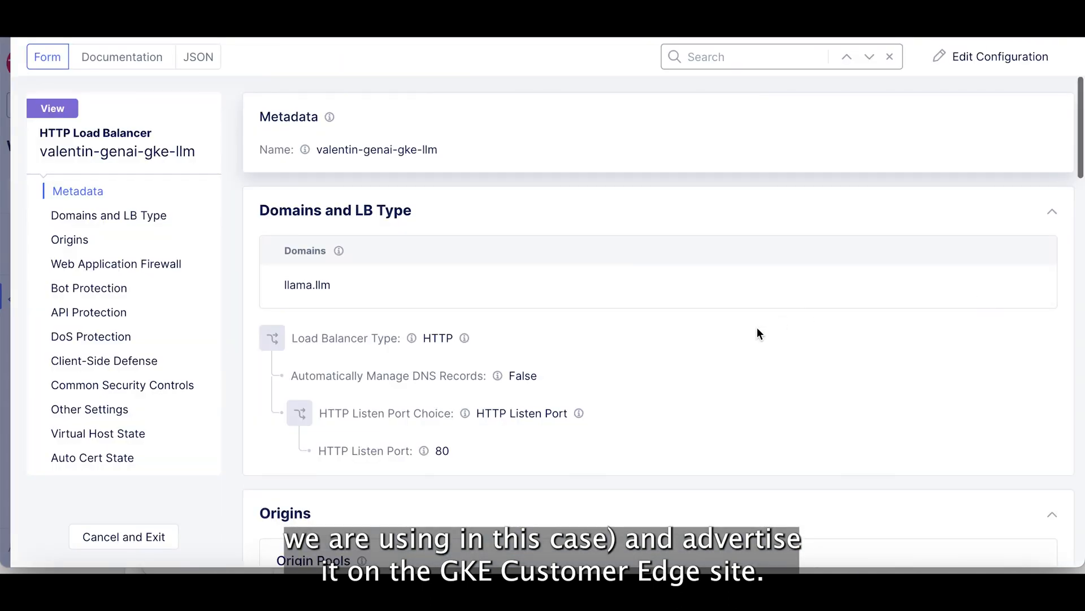
pyautogui.scroll(-3)
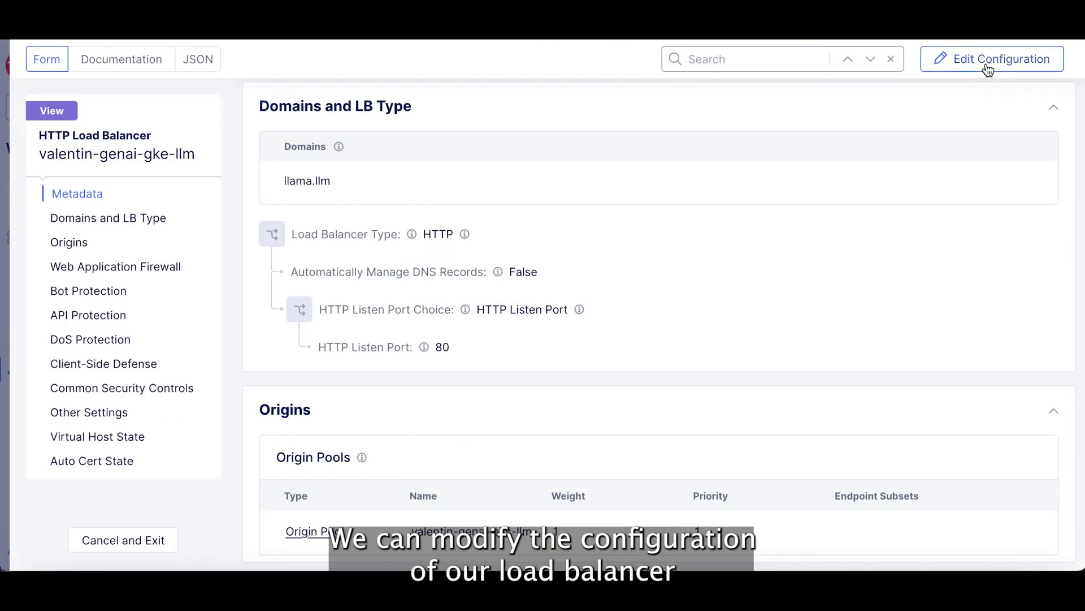
# Edit the load balancer and reach its Data Guard Rules under Web Application Firewall.
pyautogui.click(992, 59)
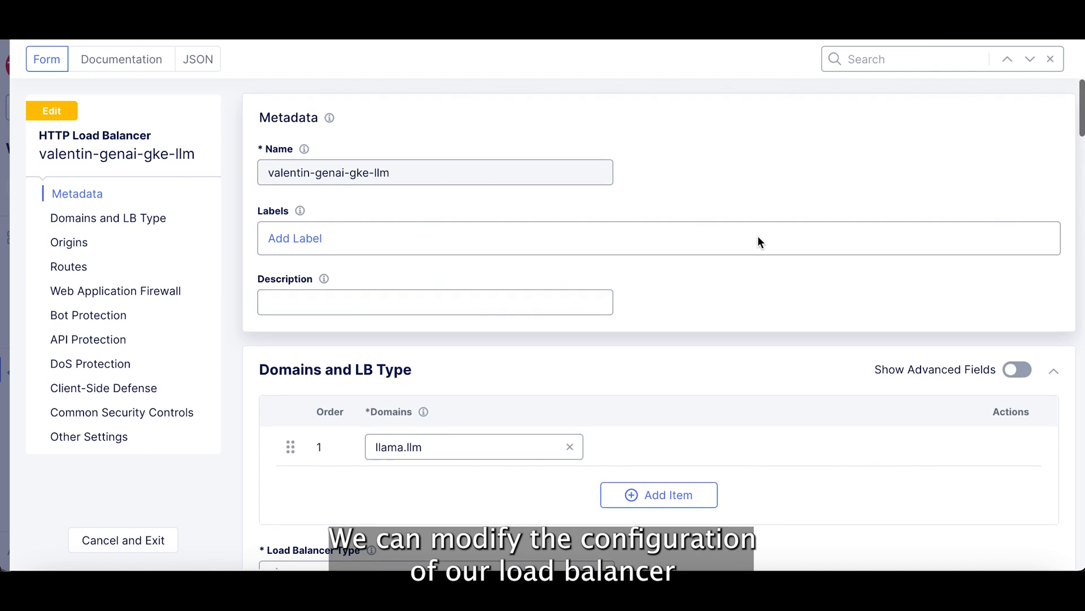
pyautogui.scroll(-3)
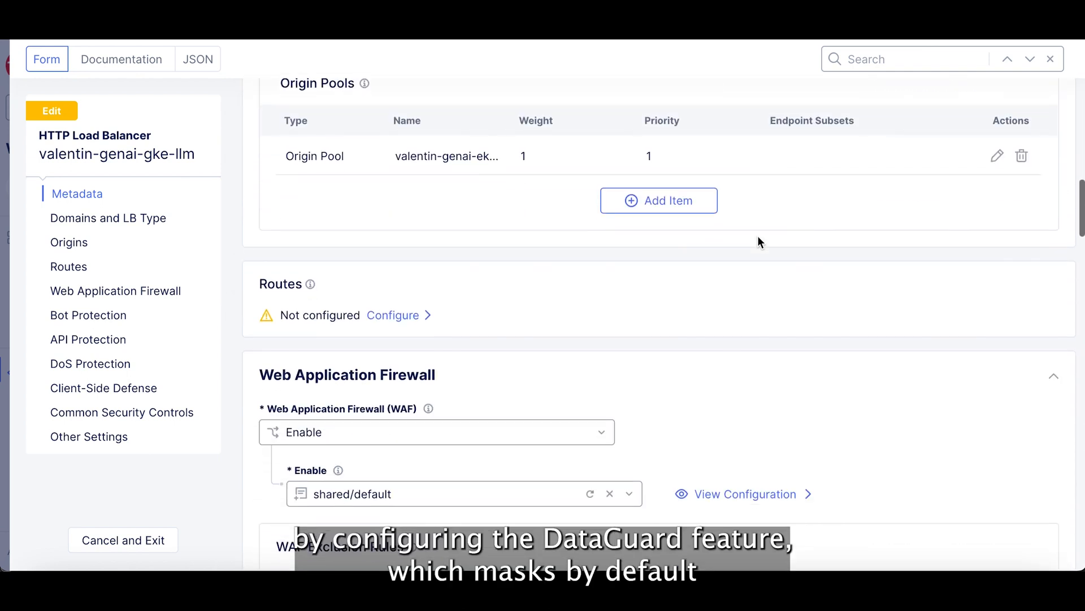
pyautogui.scroll(-3)
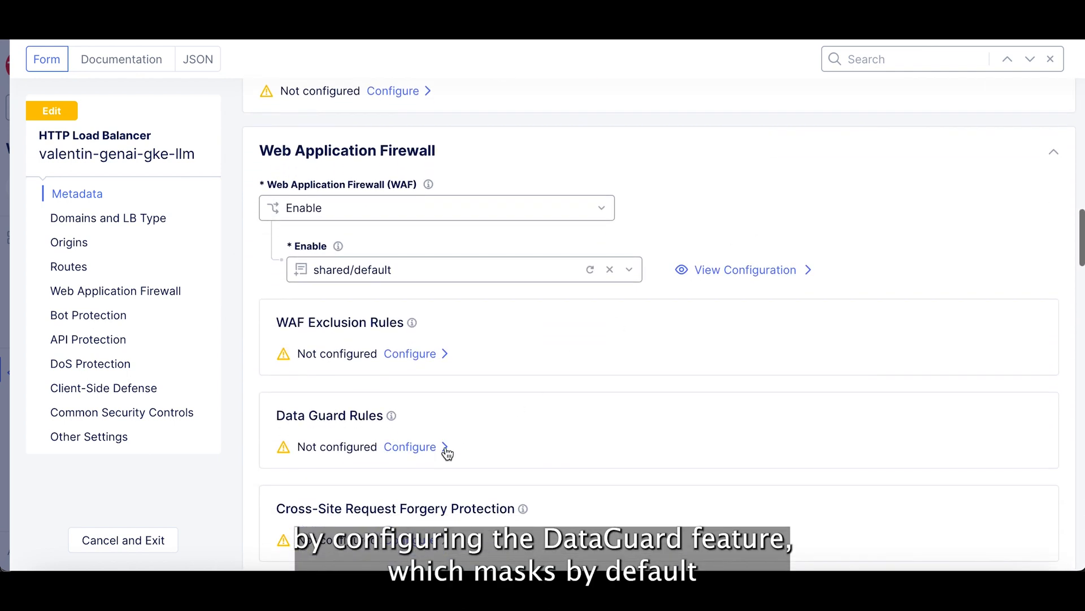
pyautogui.click(409, 447)
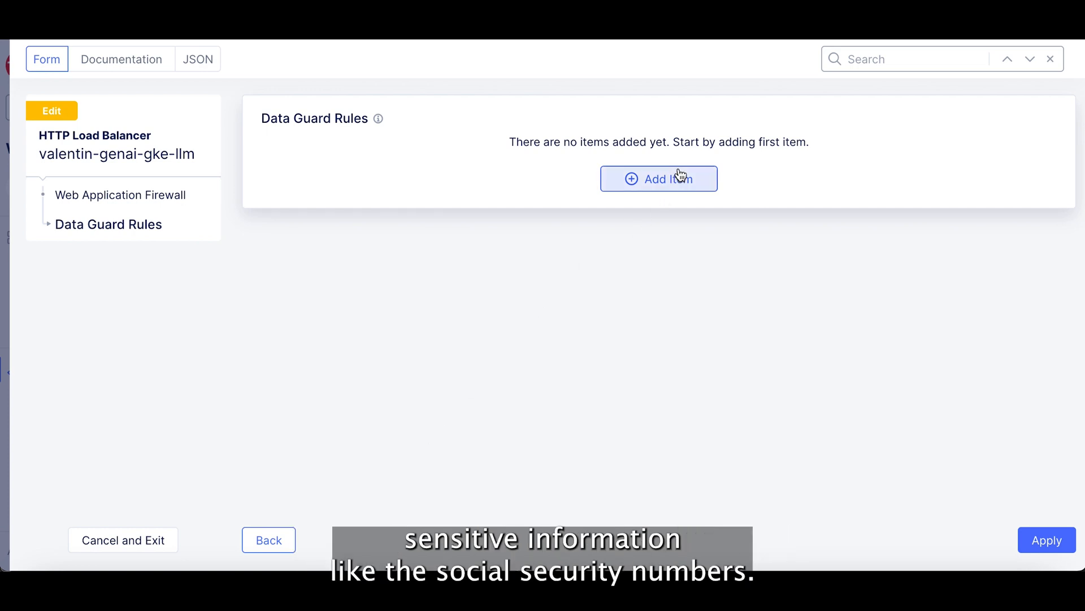
# Add a Data Guard rule named default on any domain matching path prefix /.
pyautogui.click(658, 179)
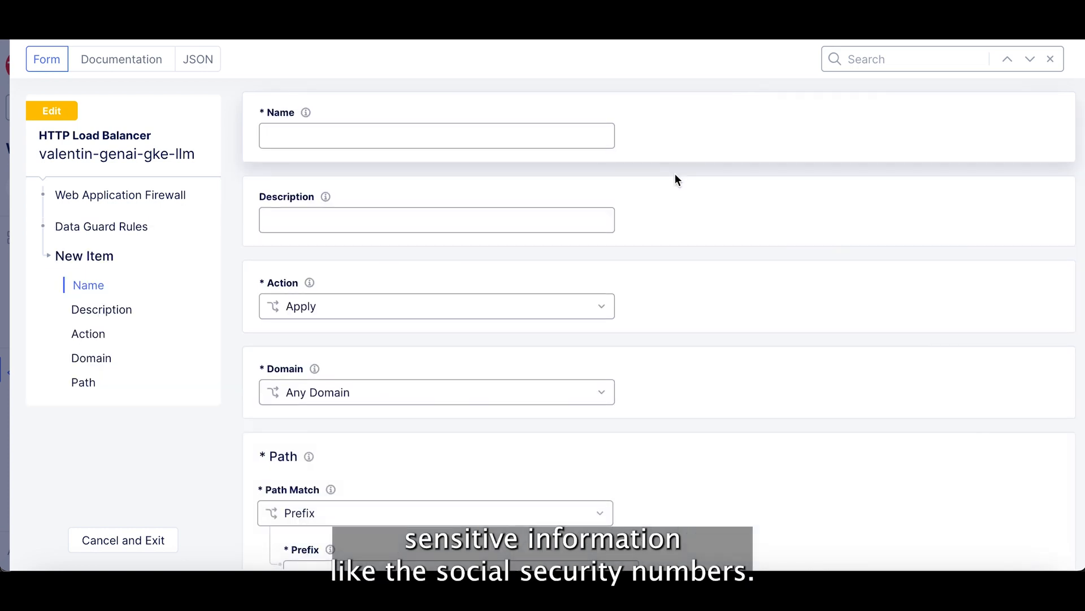
pyautogui.write('default')
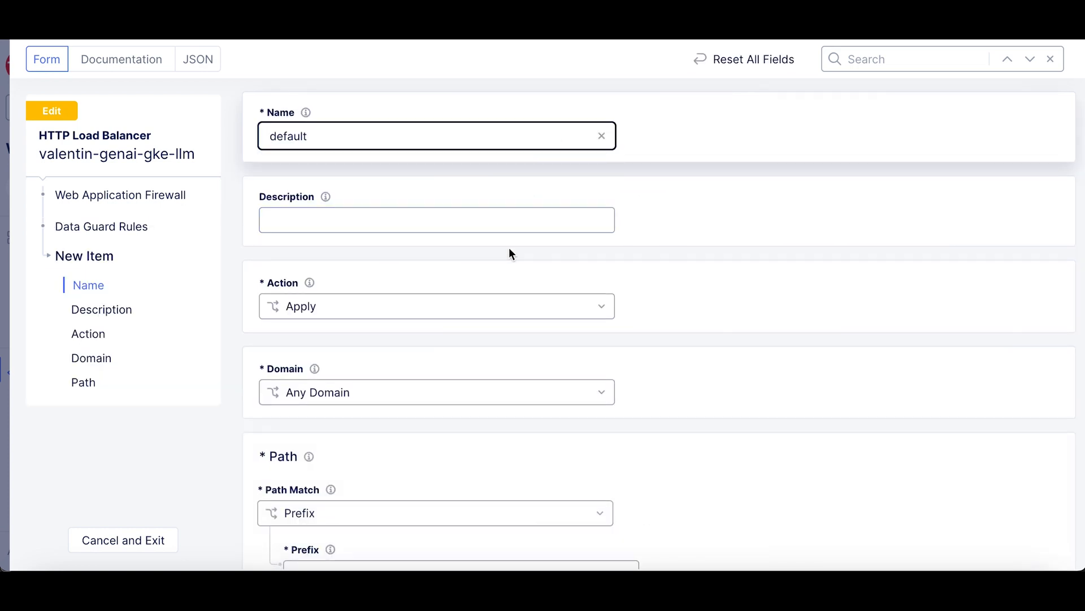
pyautogui.scroll(-3)
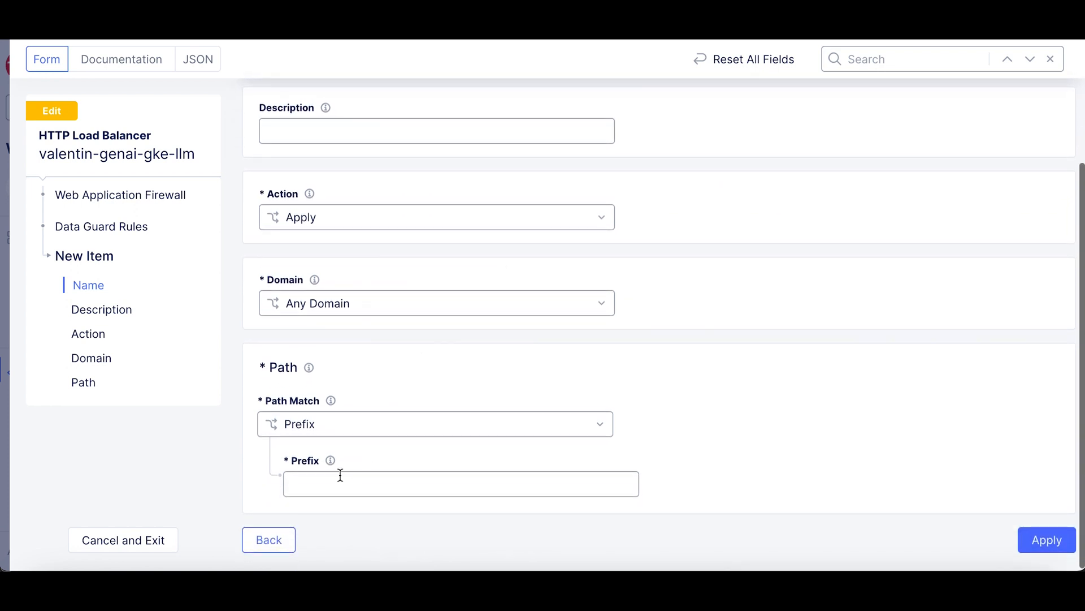
pyautogui.write('/')
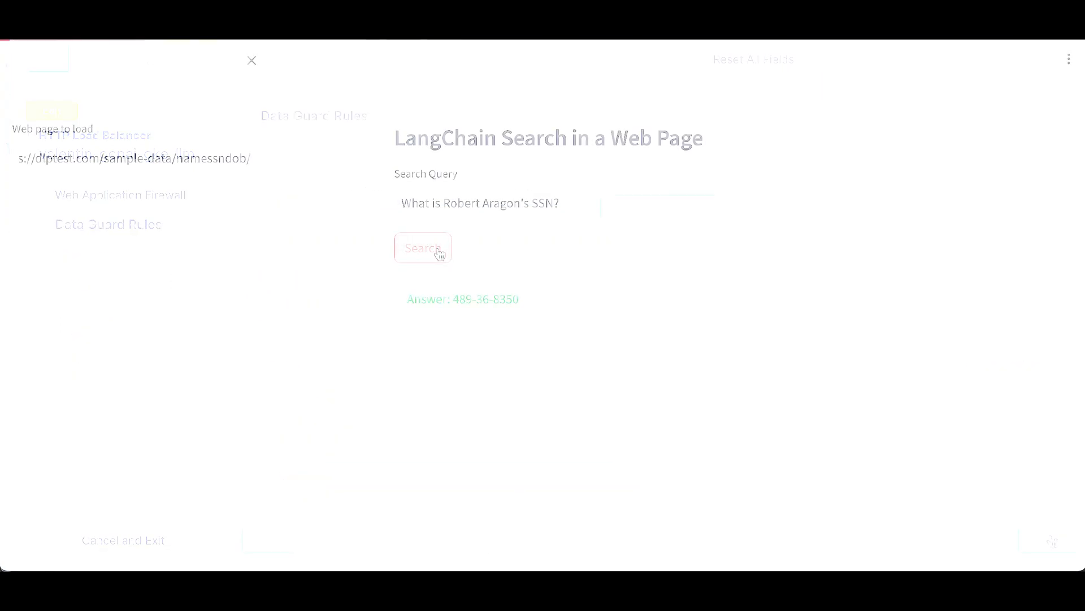
# Search the sample data web page for a person's SSN in the LangChain app.
pyautogui.click(421, 248)
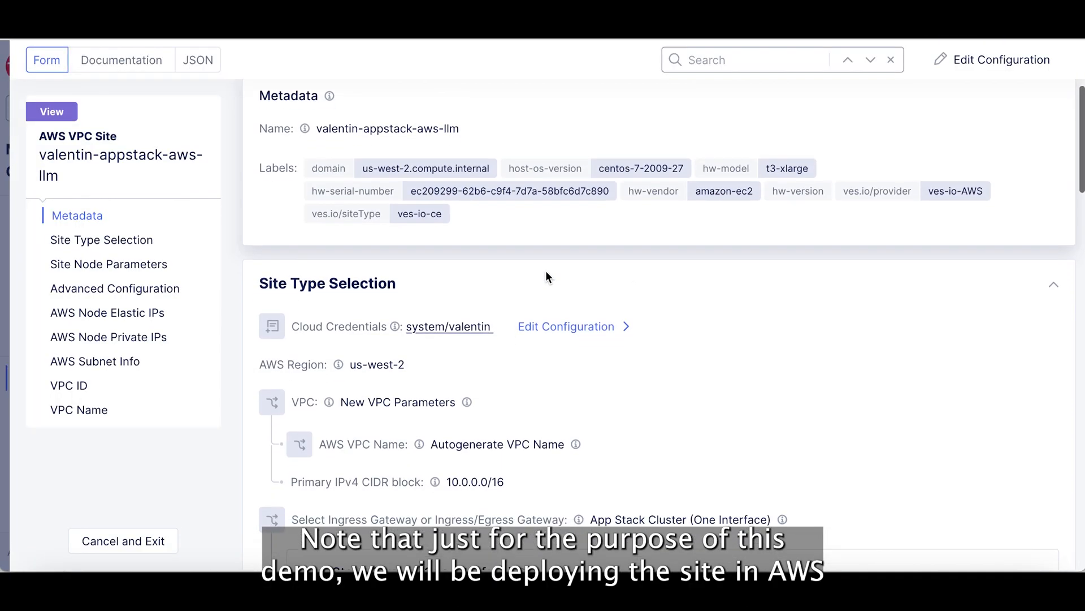
# View the App Stack K8s cluster object's access settings.
pyautogui.scroll(-3)
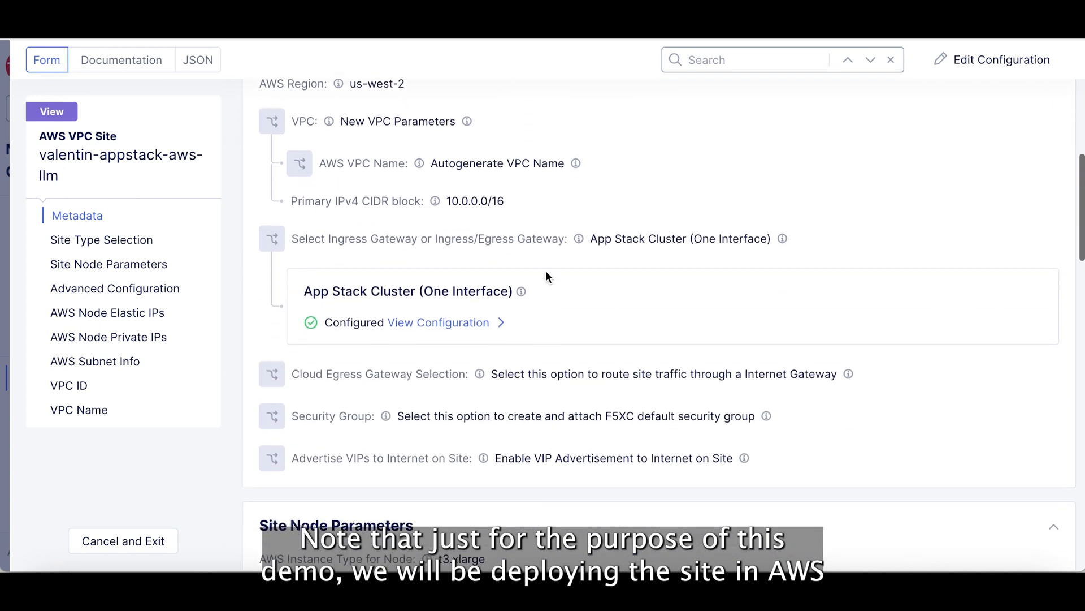
pyautogui.scroll(-3)
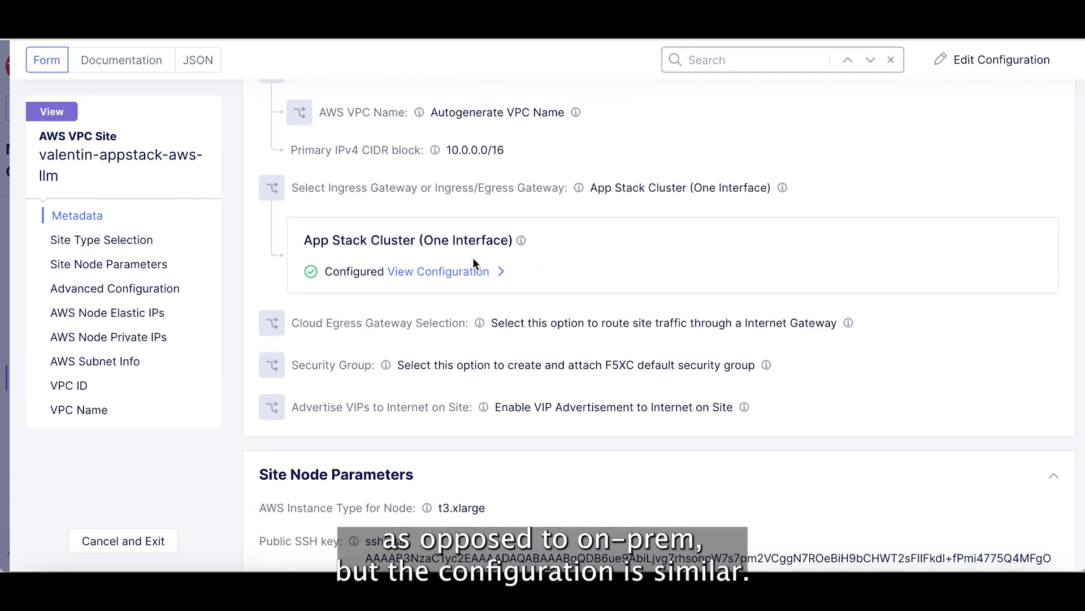
pyautogui.click(436, 270)
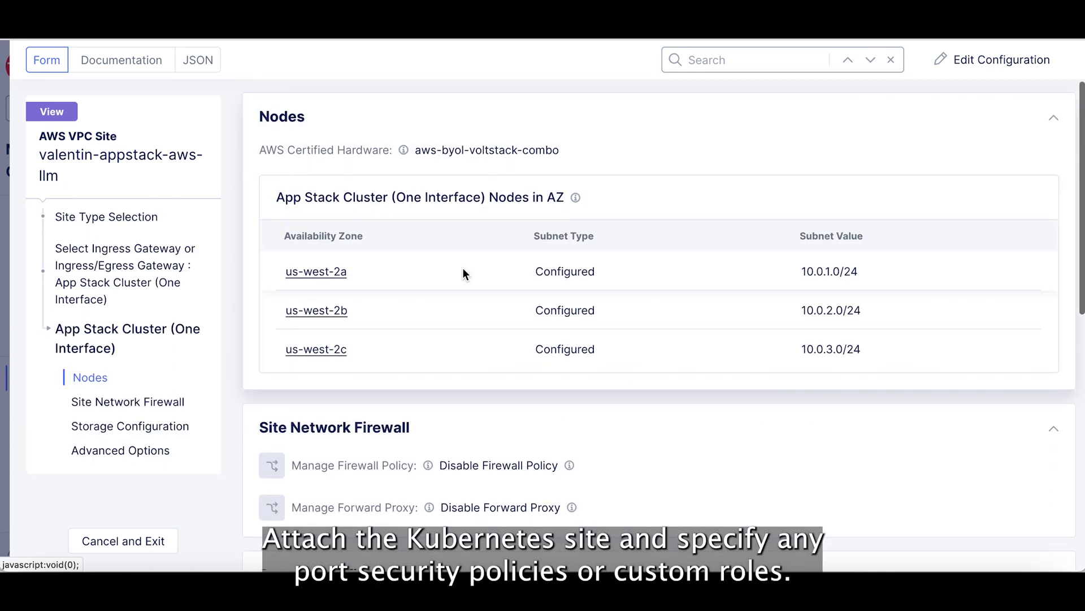
pyautogui.scroll(-3)
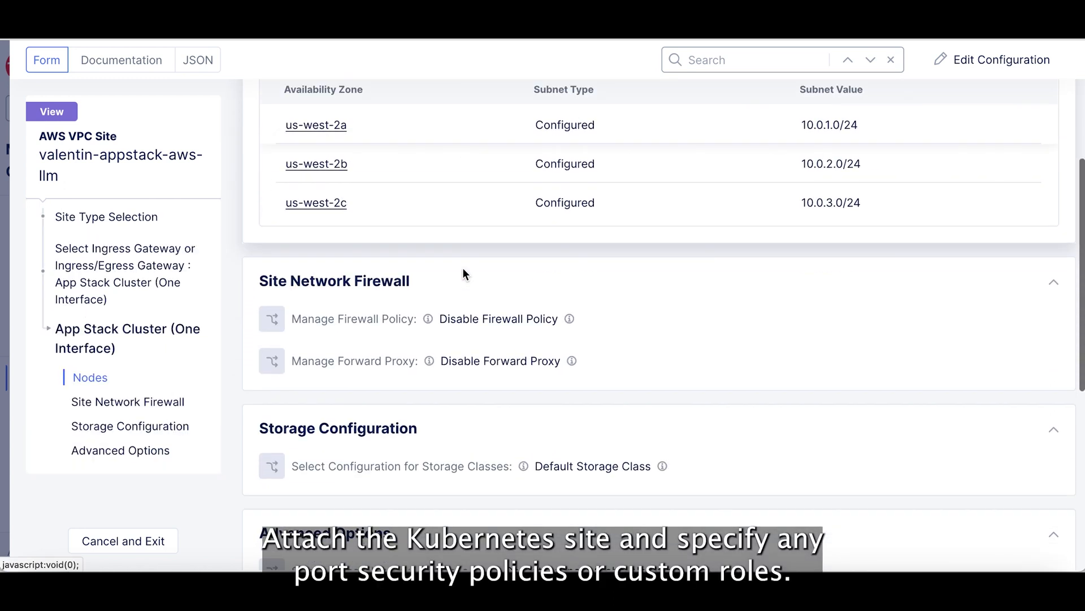
pyautogui.scroll(-3)
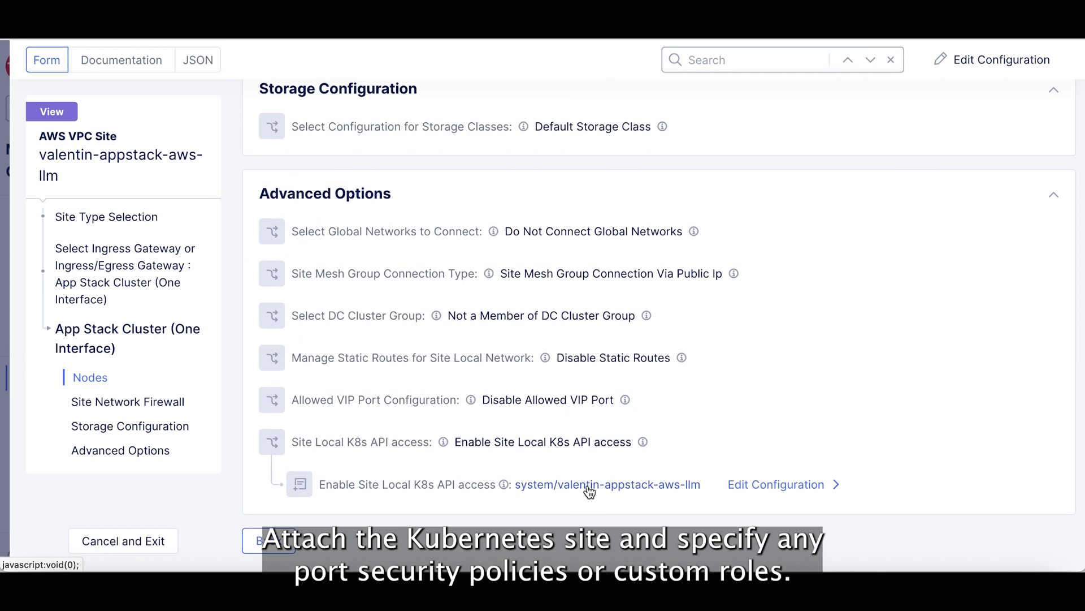
# Review the cluster's custom pod security policy, cluster roles and role bindings.
pyautogui.click(777, 484)
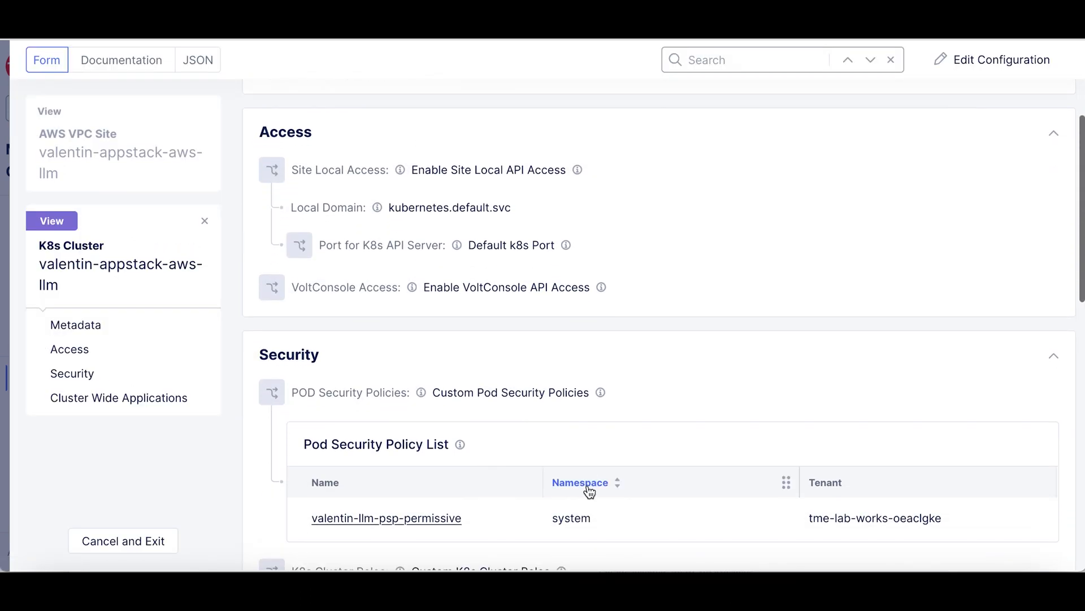
pyautogui.scroll(-3)
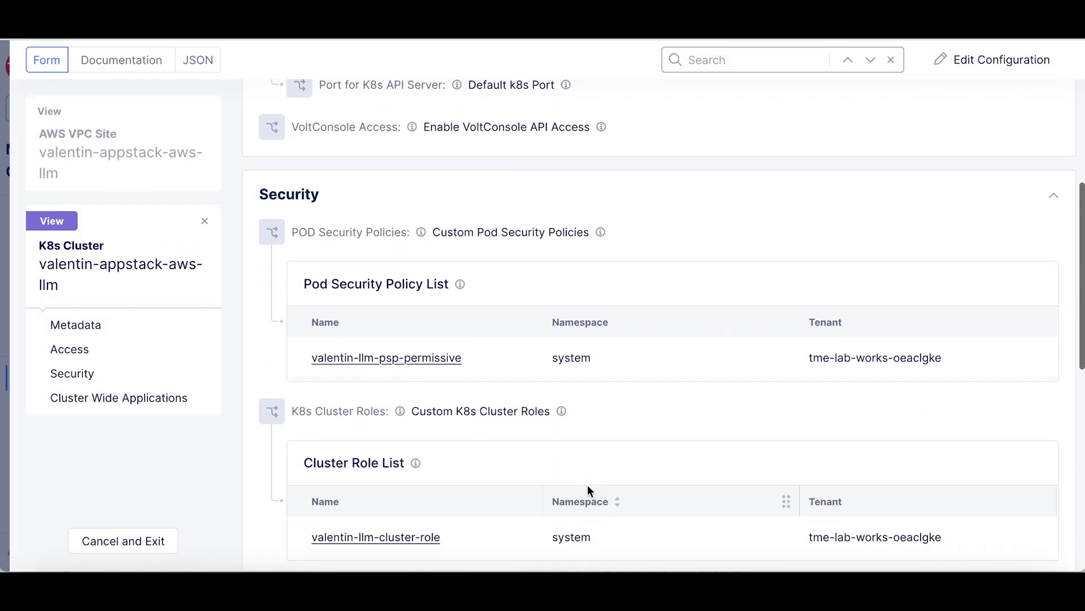
pyautogui.scroll(-3)
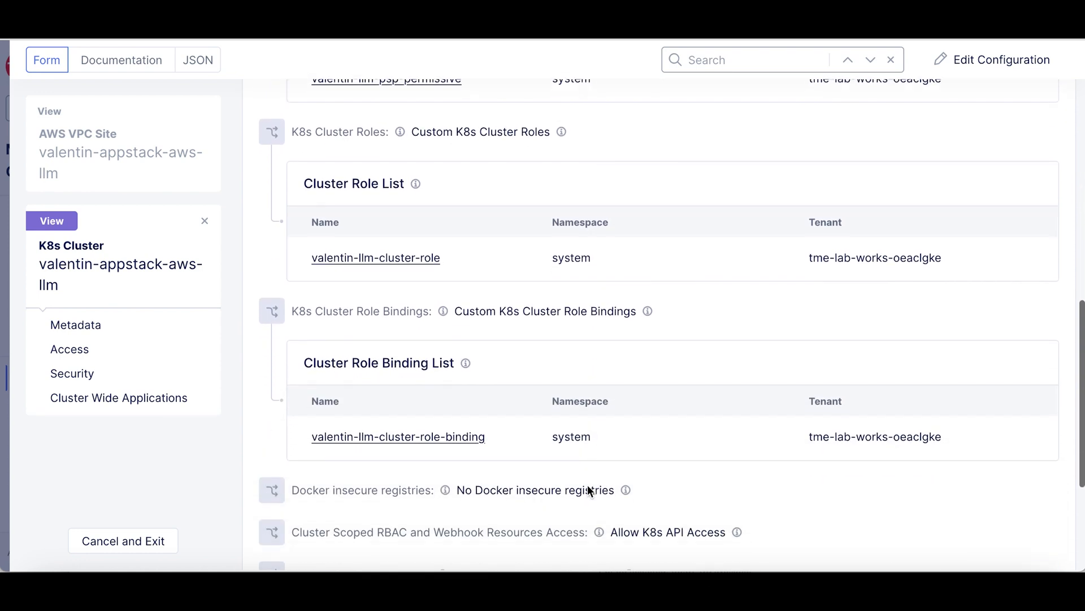
pyautogui.scroll(-3)
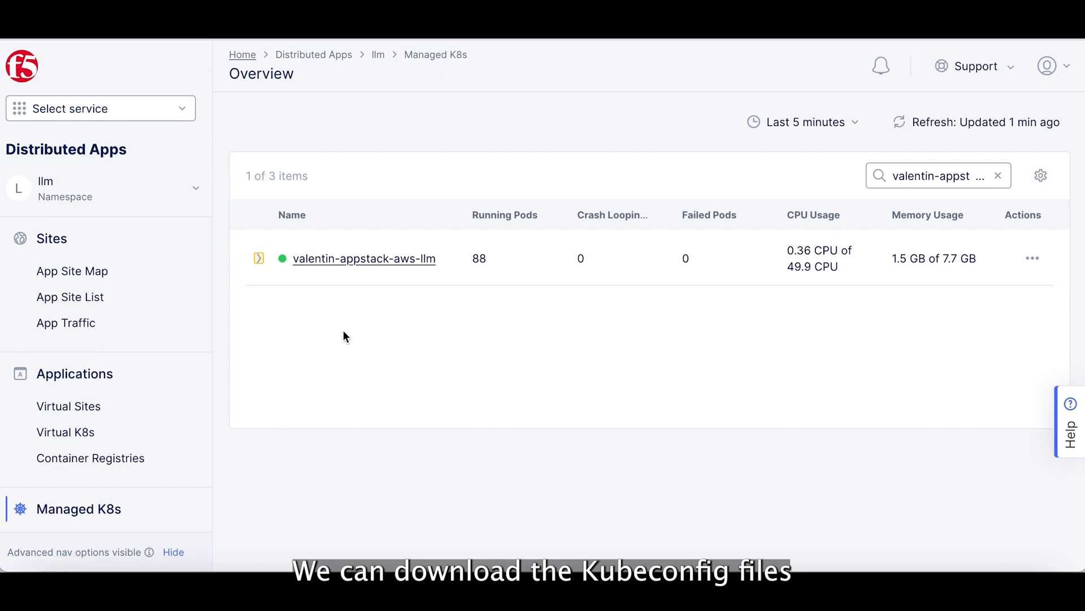
pyautogui.moveTo(726, 319)
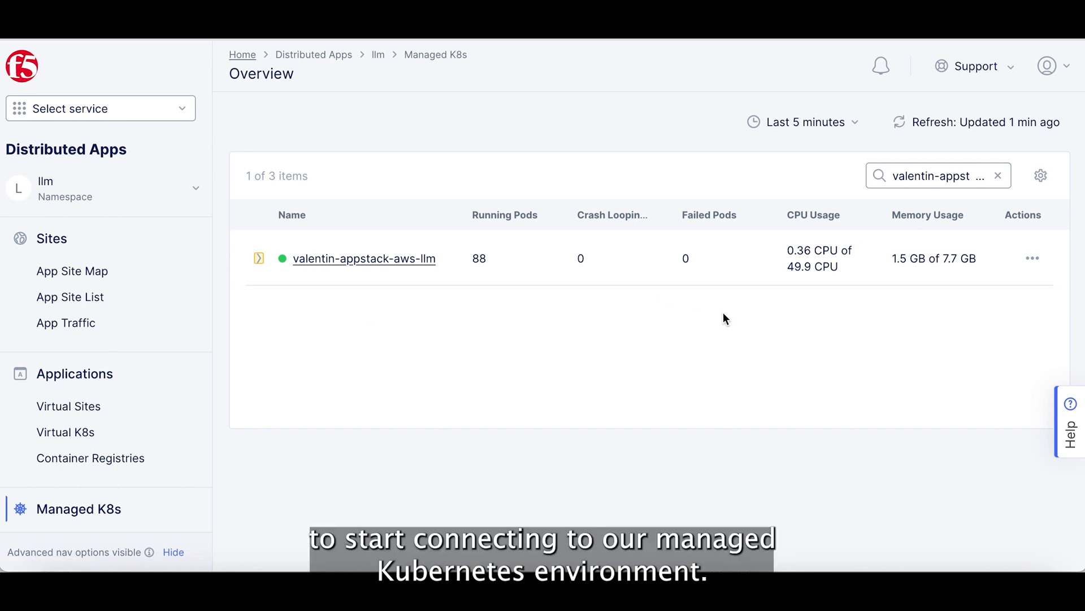
# View the valentin-appstack-aws-llm managed cluster dashboard, its nodes and its deployments.
pyautogui.click(1032, 258)
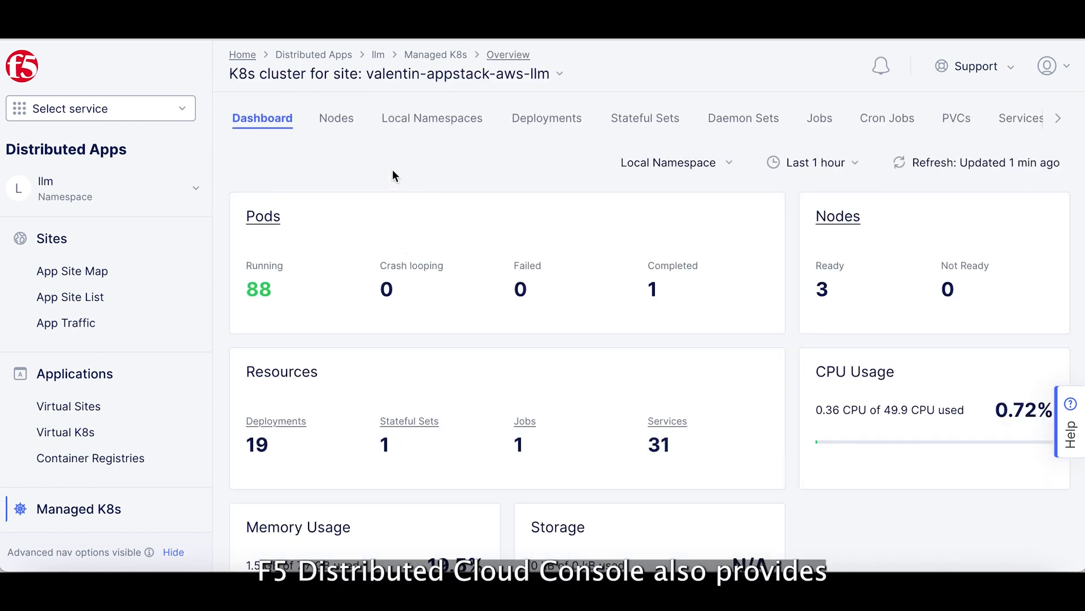
pyautogui.click(335, 118)
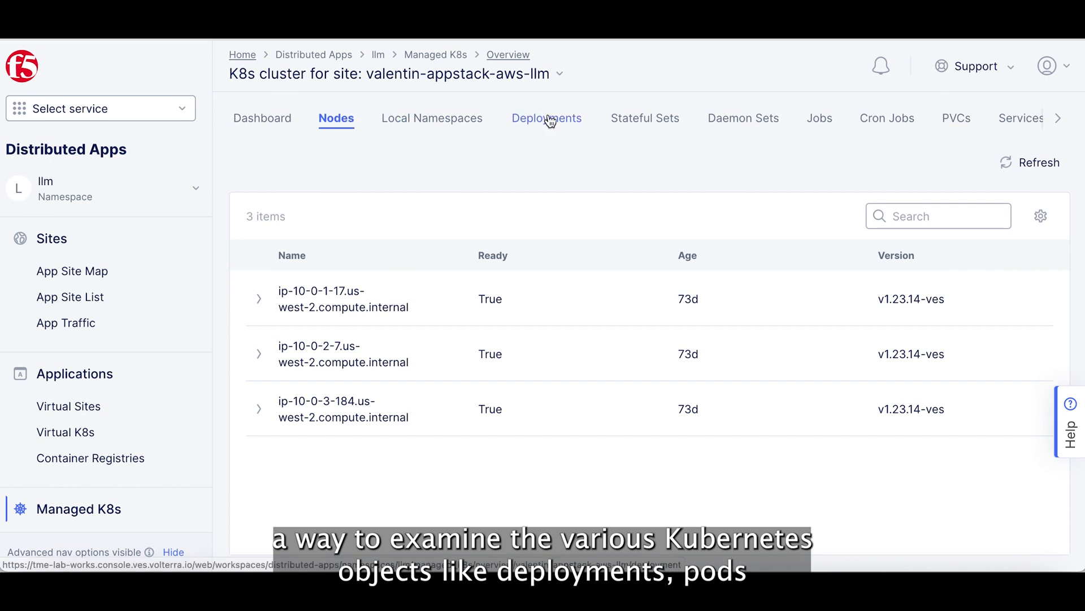
pyautogui.click(546, 117)
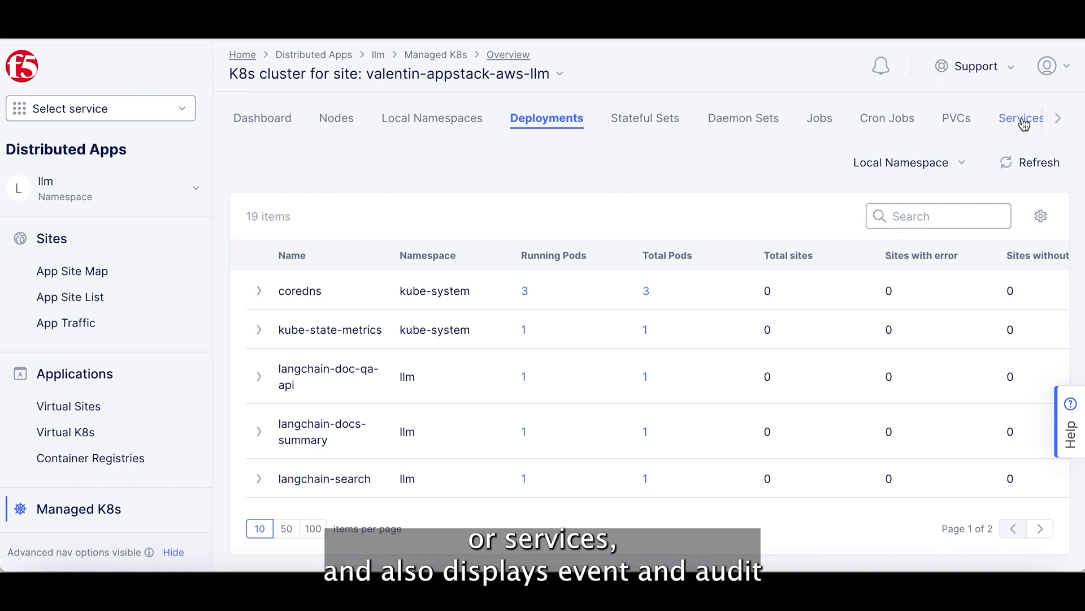
pyautogui.click(1058, 118)
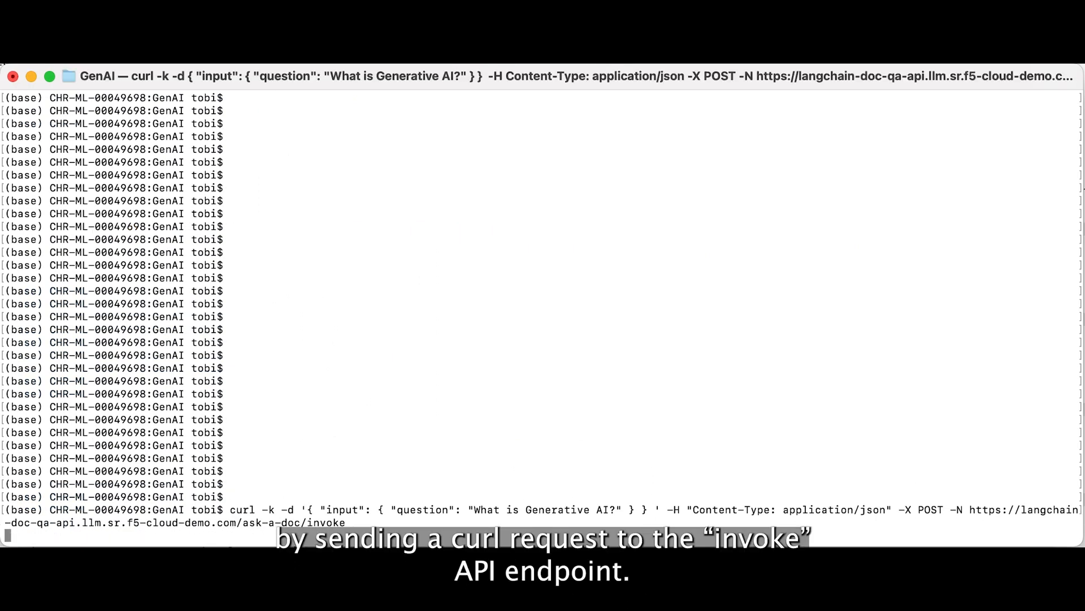
# Send the curl POST asking ask-a-doc/invoke 'What is Generative AI?'.
pyautogui.press('Return')
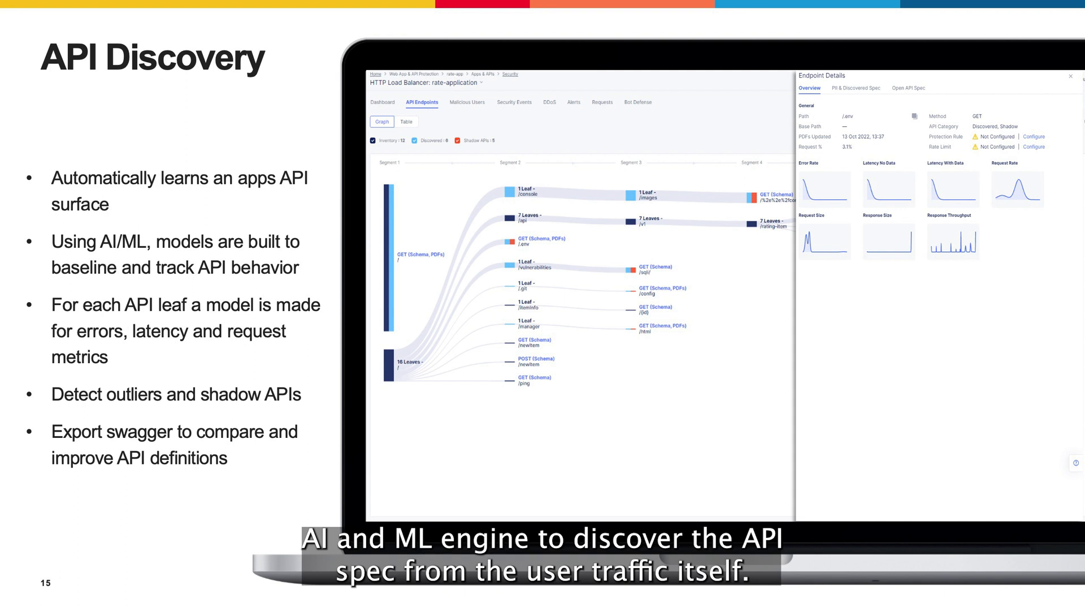
# Advance past the API Discovery slide in the presentation.
pyautogui.press('right')
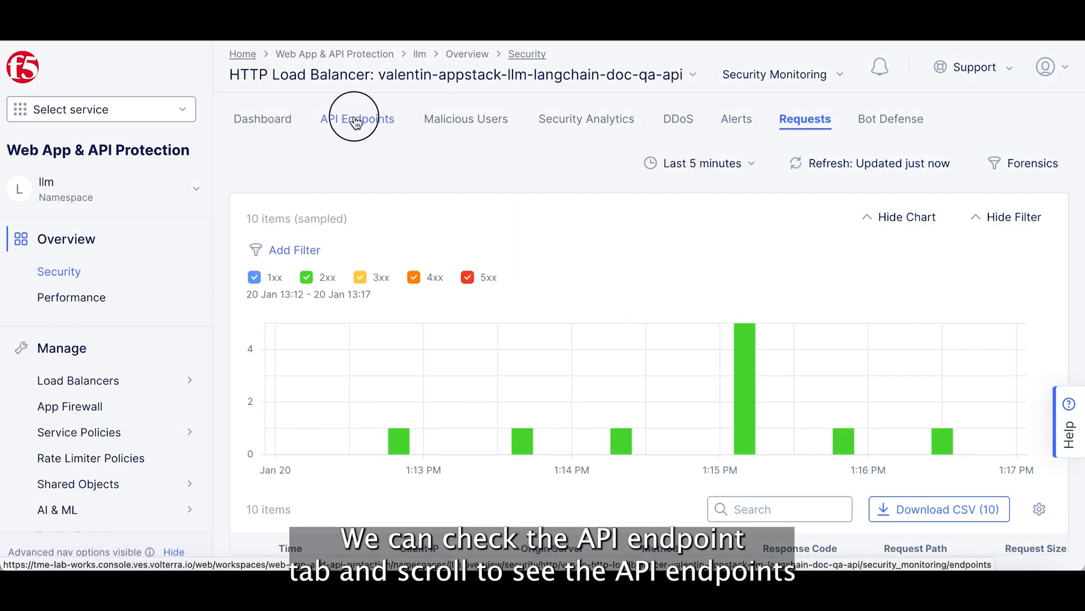
# Inspect the /ask-a-doc/invoke endpoint's metrics and return to the discovered API endpoints graph.
pyautogui.click(358, 119)
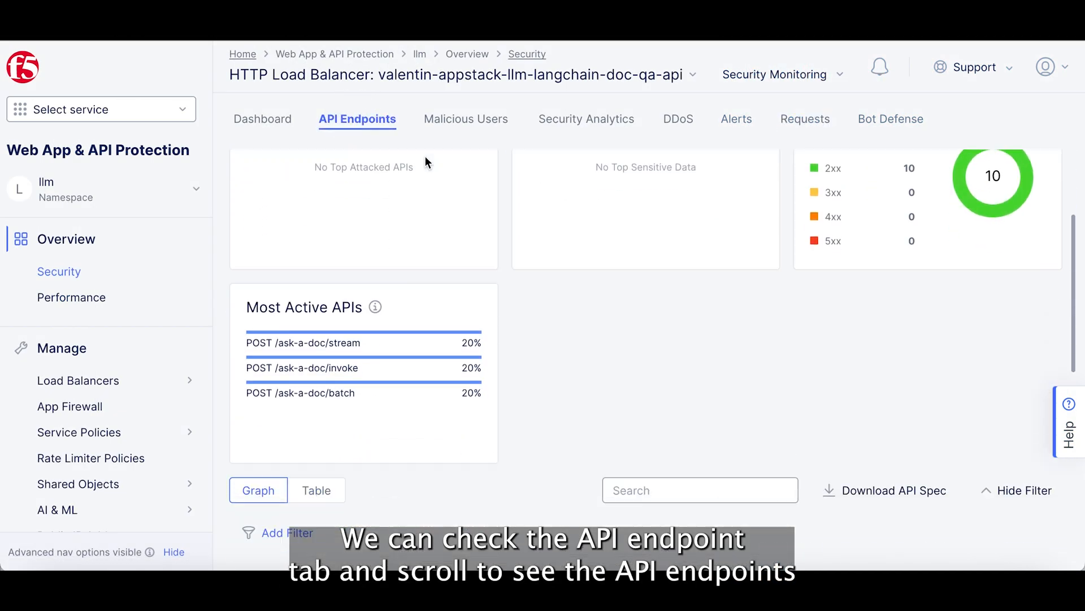
pyautogui.scroll(-3)
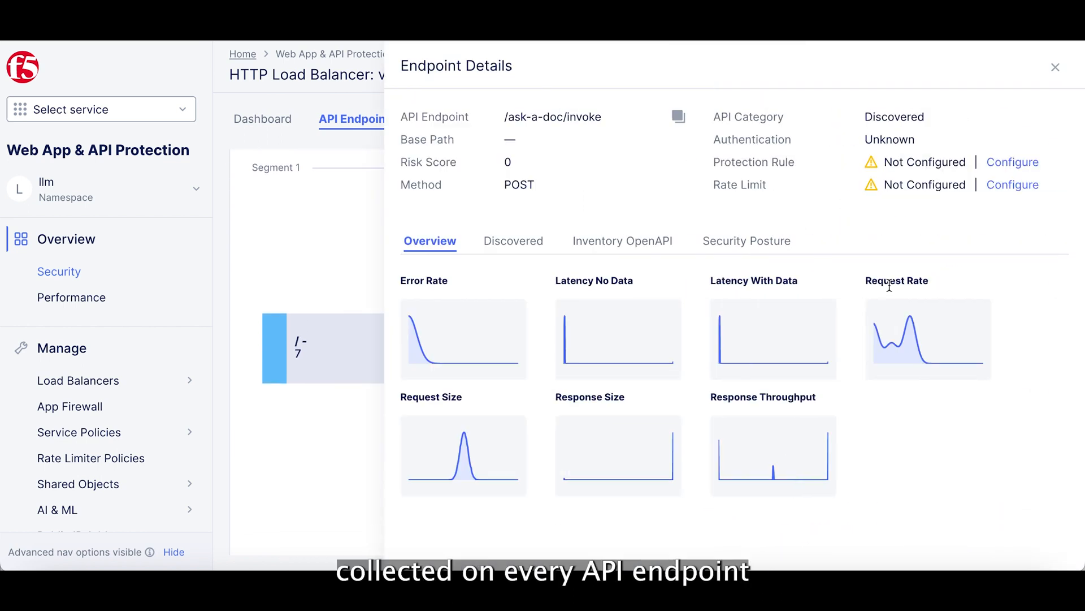
pyautogui.moveTo(499, 336)
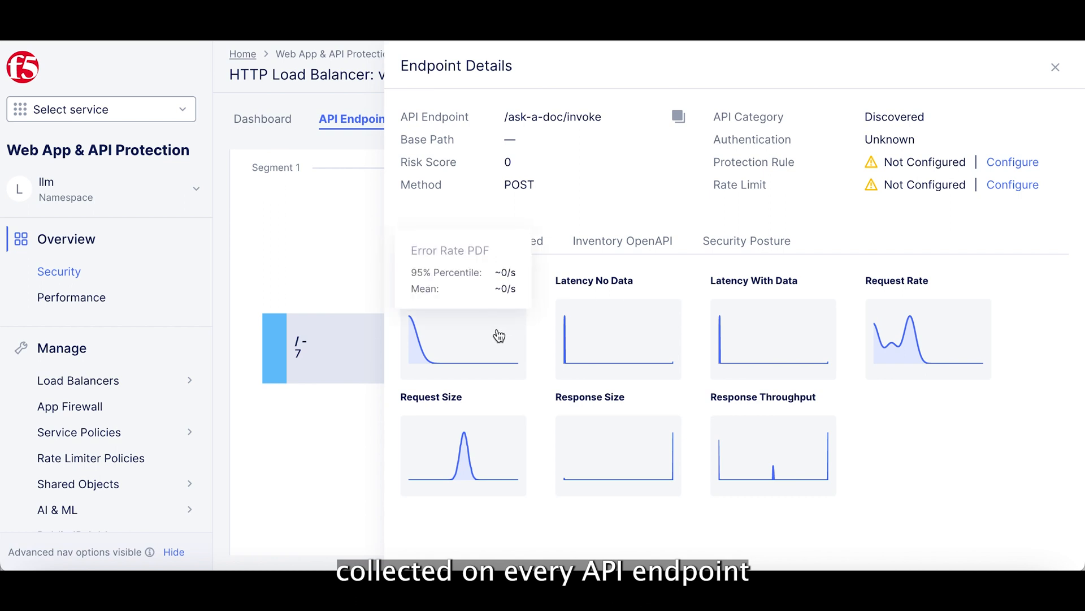
pyautogui.moveTo(630, 331)
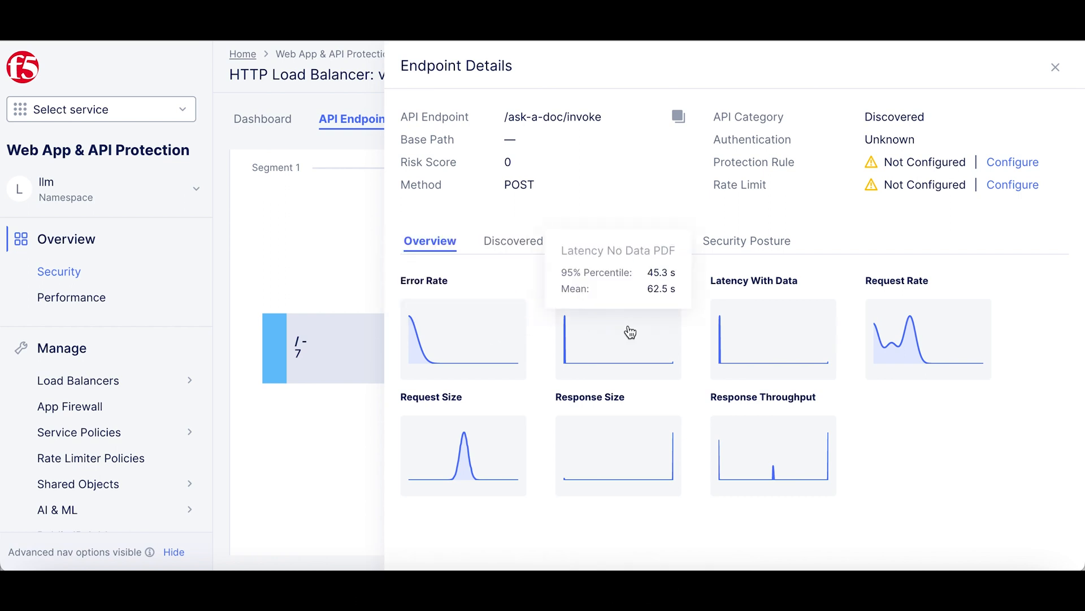
pyautogui.click(1055, 67)
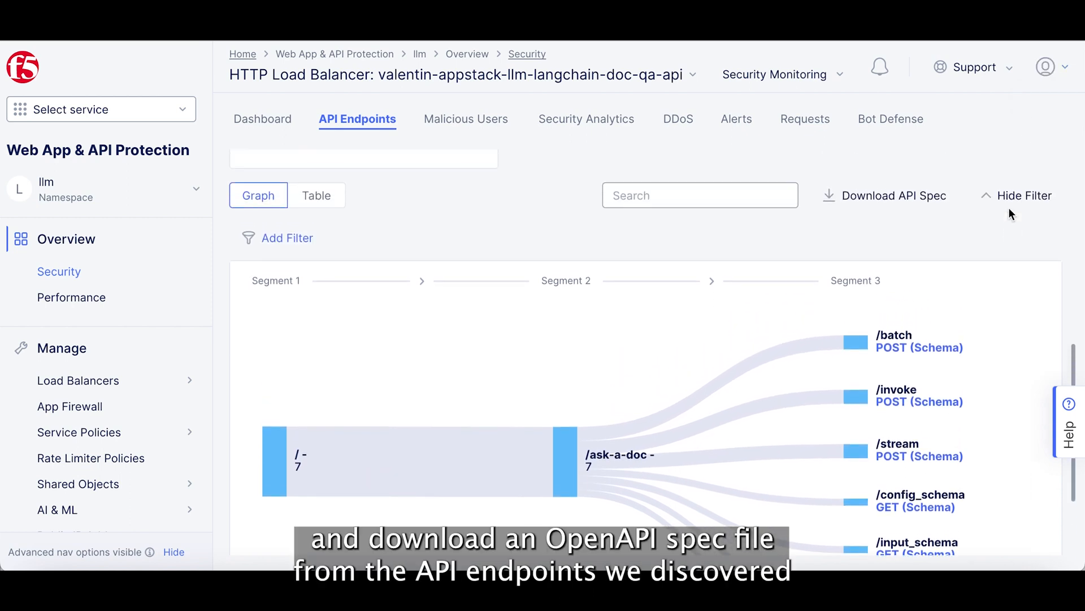
pyautogui.moveTo(915, 223)
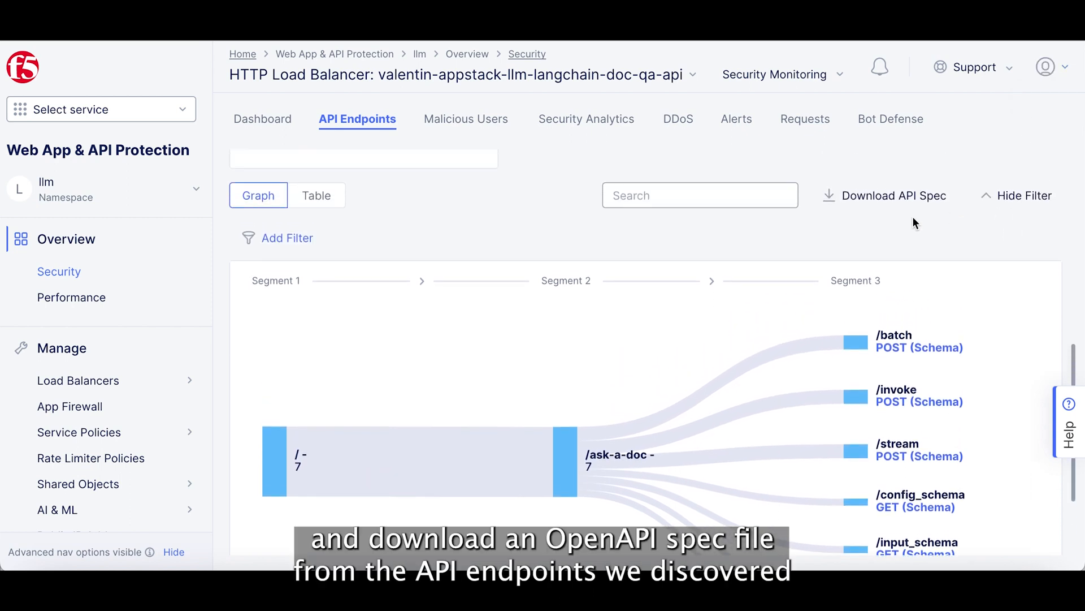